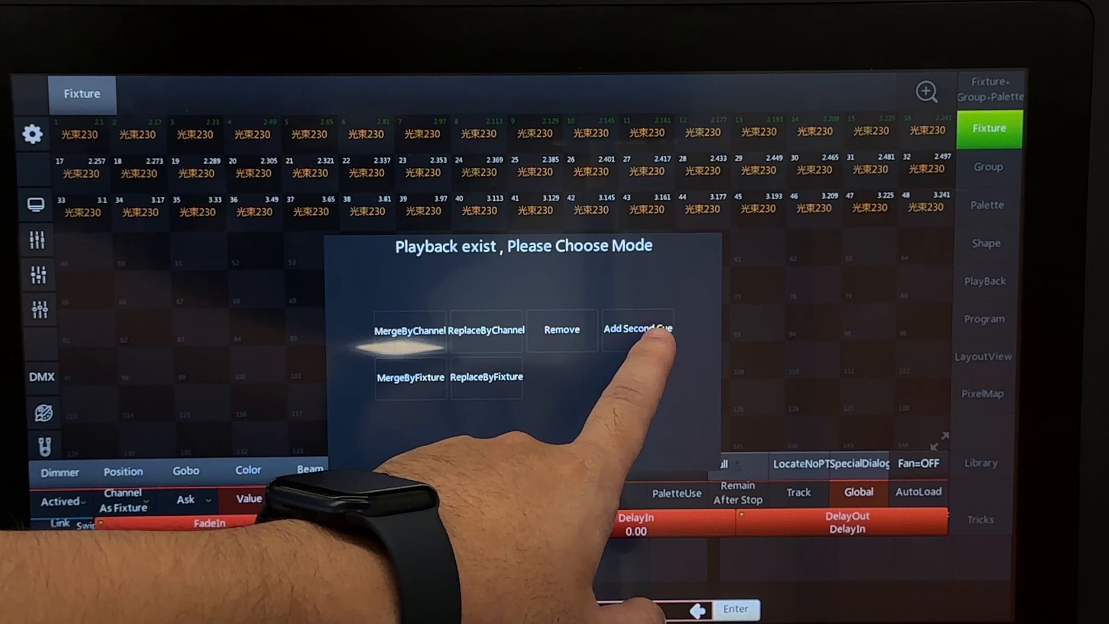
- Choose Add Second Cue so the look becomes cue 2 on the existing playback
{"action": "left_click", "coordinate": [638, 328]}
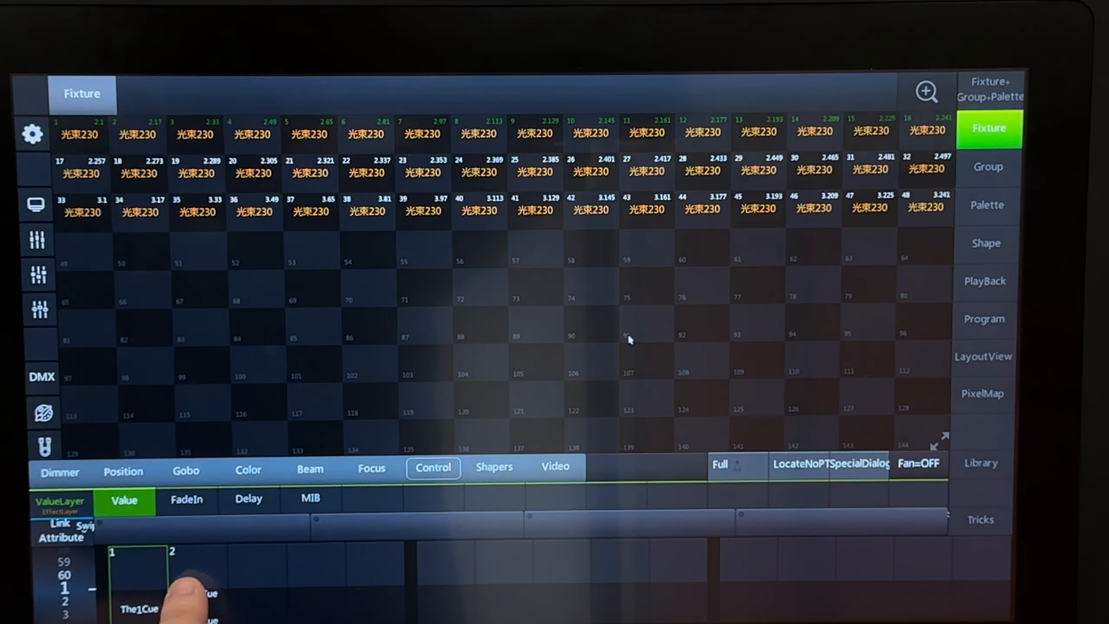